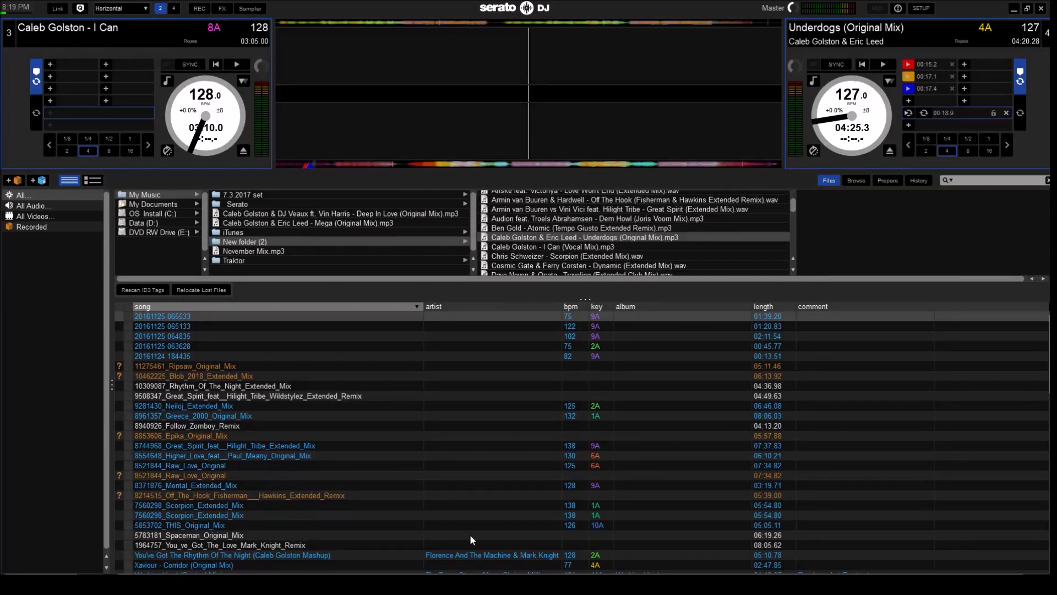
pyautogui.moveTo(426, 128)
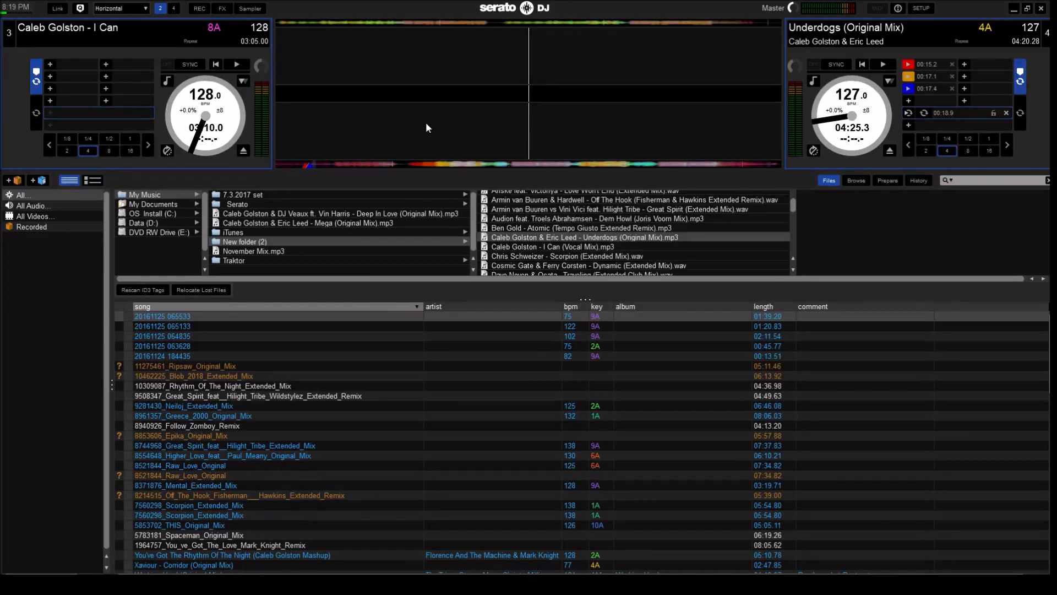
pyautogui.moveTo(509, 64)
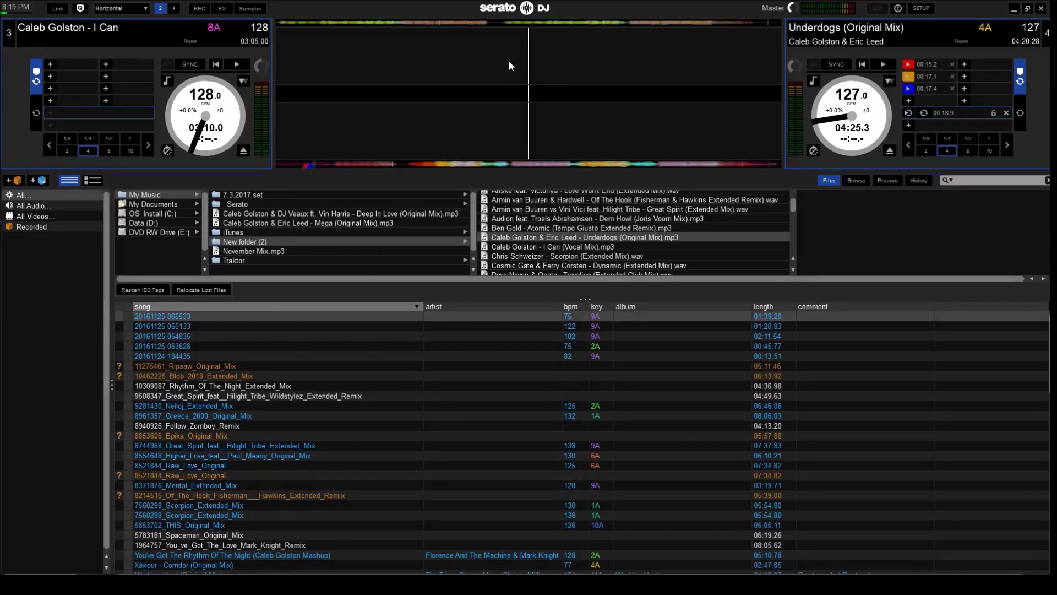
pyautogui.moveTo(506, 72)
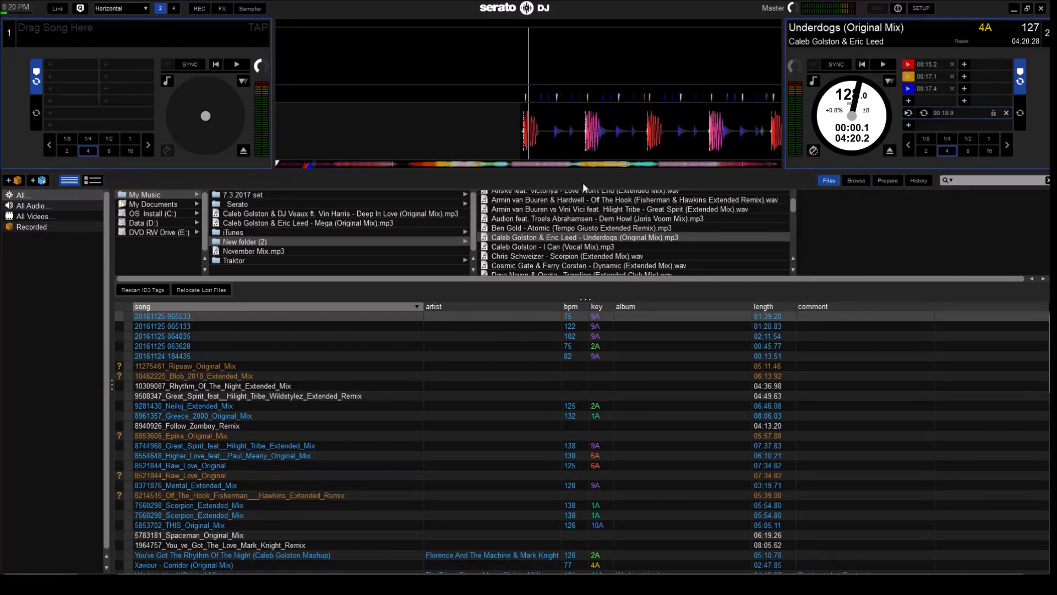
# Load Caleb Golston – I Can (Vocal Mix) onto deck 1 opposite Underdogs and toggle its playback
pyautogui.click(584, 238)
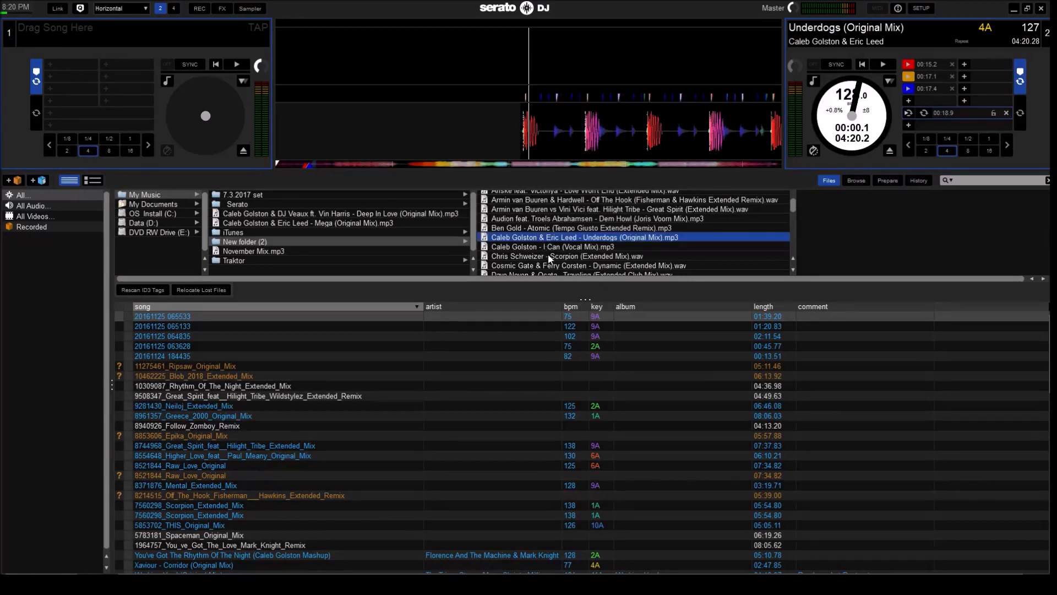
pyautogui.doubleClick(550, 246)
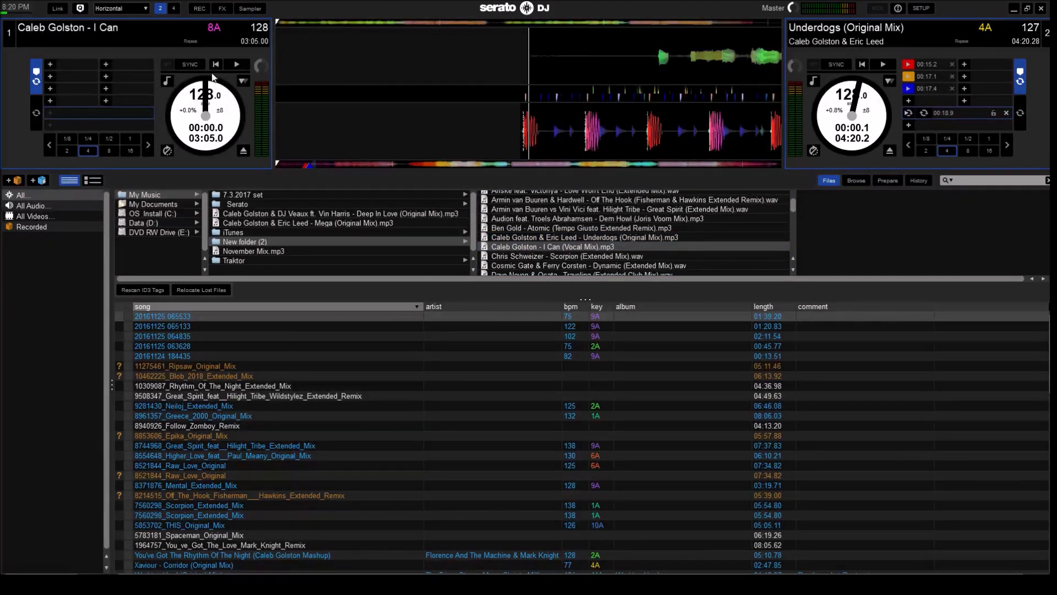
pyautogui.click(236, 64)
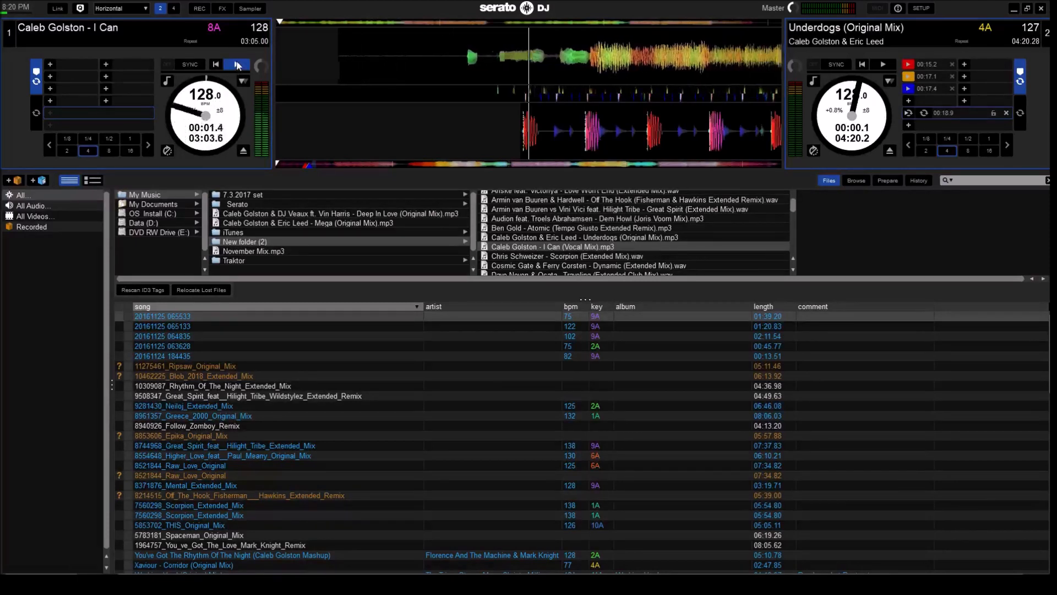
pyautogui.click(235, 64)
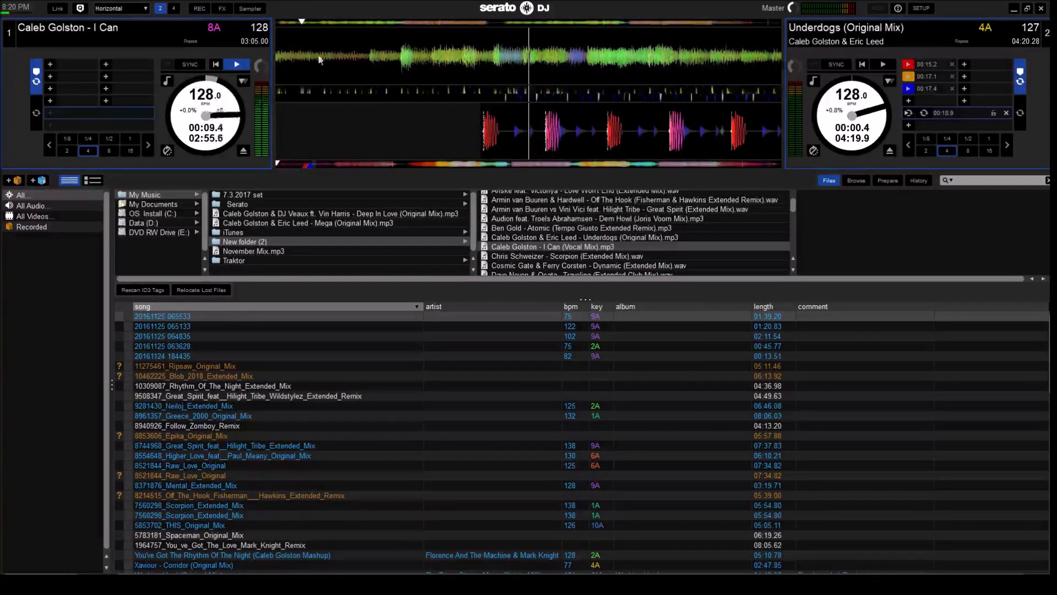
pyautogui.click(235, 64)
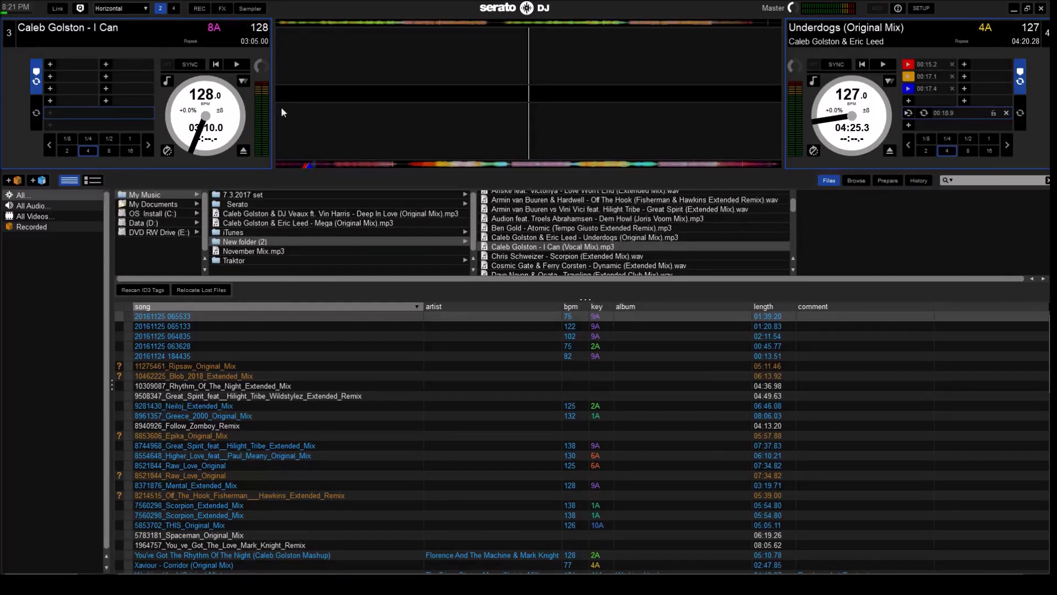
pyautogui.moveTo(920, 39)
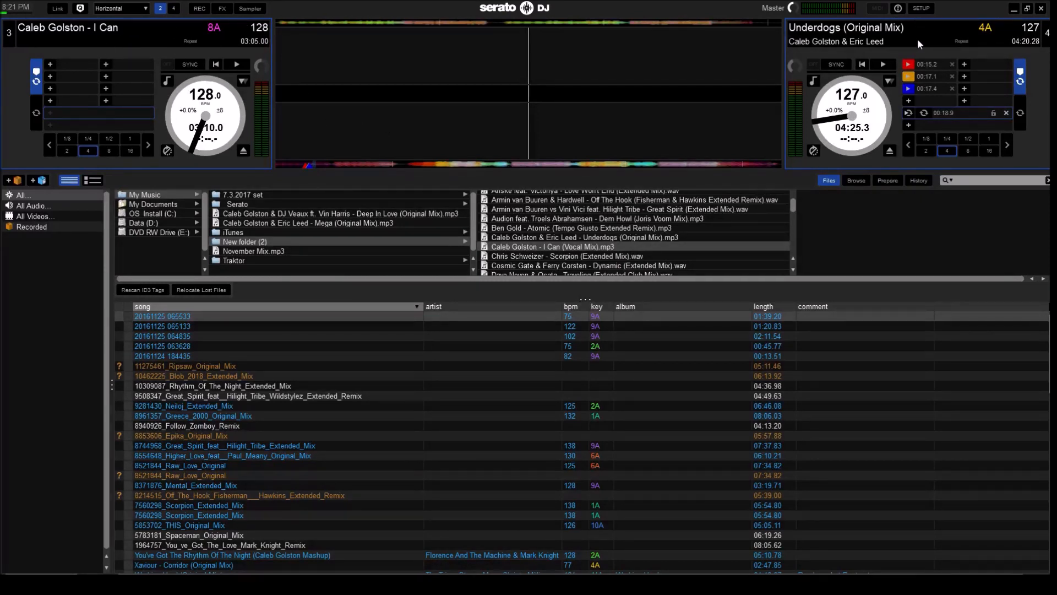
pyautogui.moveTo(510, 47)
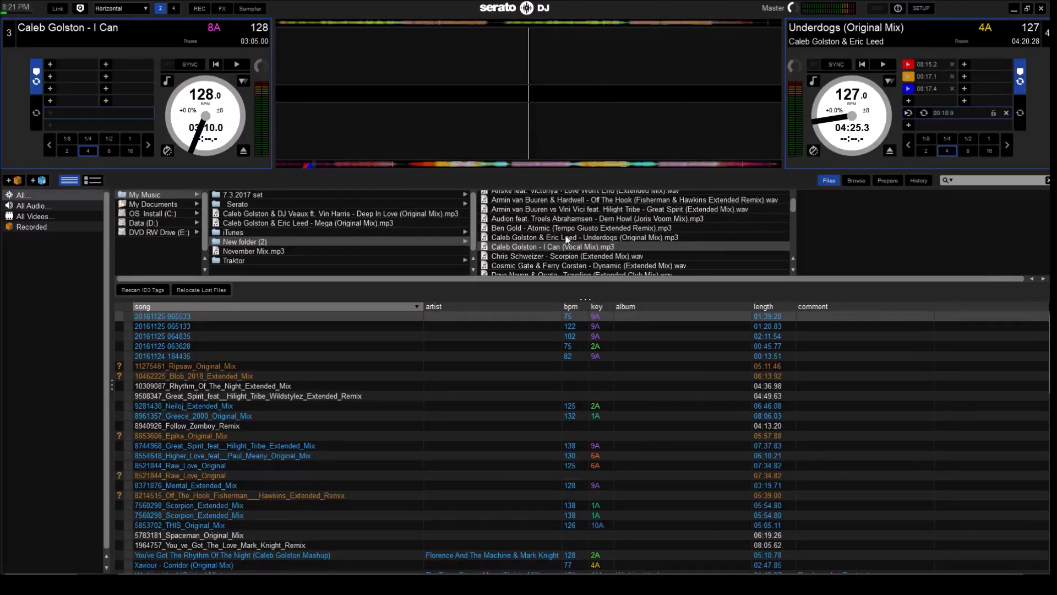
# Reload I Can onto deck 1 and Underdogs (Original Mix) onto deck 2 with waveforms visible
pyautogui.click(551, 247)
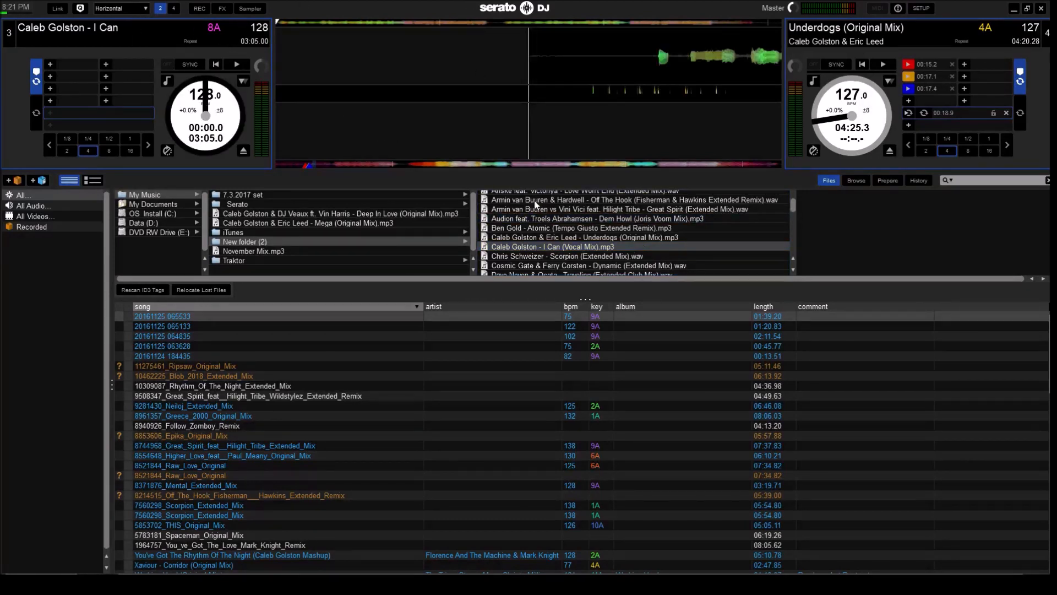
pyautogui.click(585, 237)
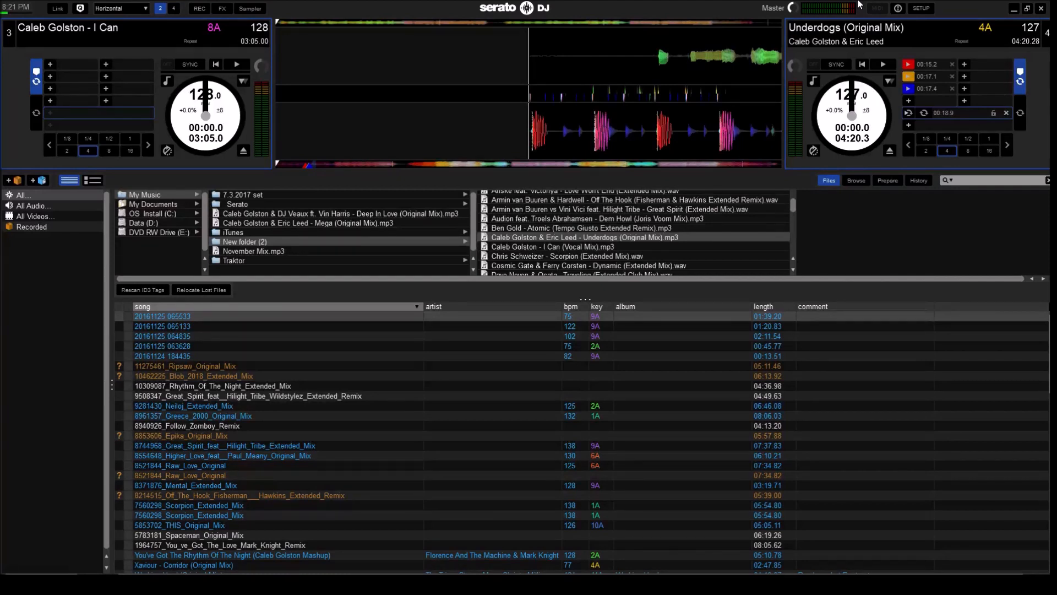
pyautogui.moveTo(857, 12)
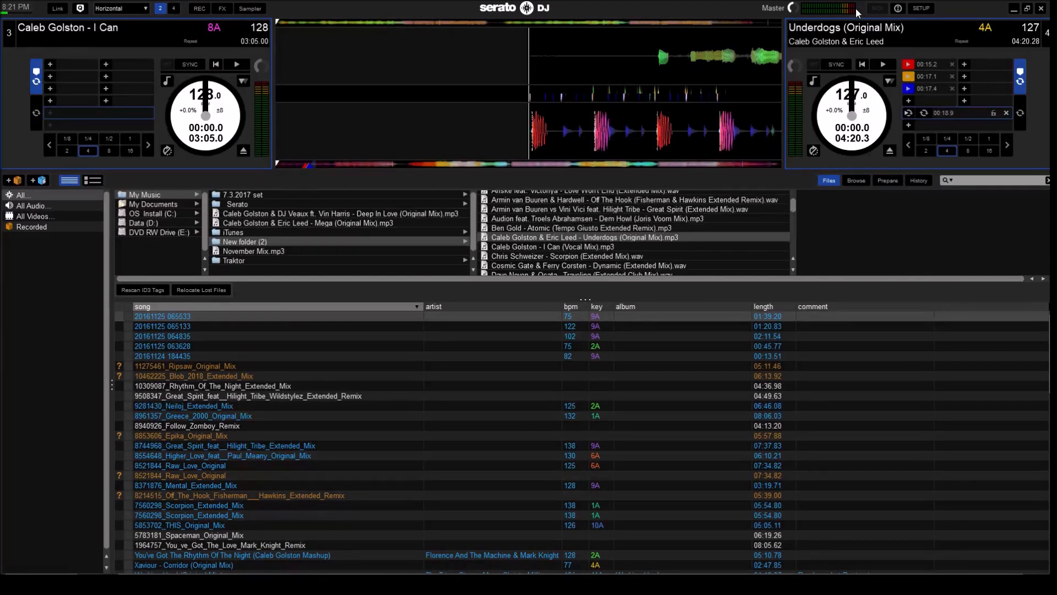
pyautogui.moveTo(799, 216)
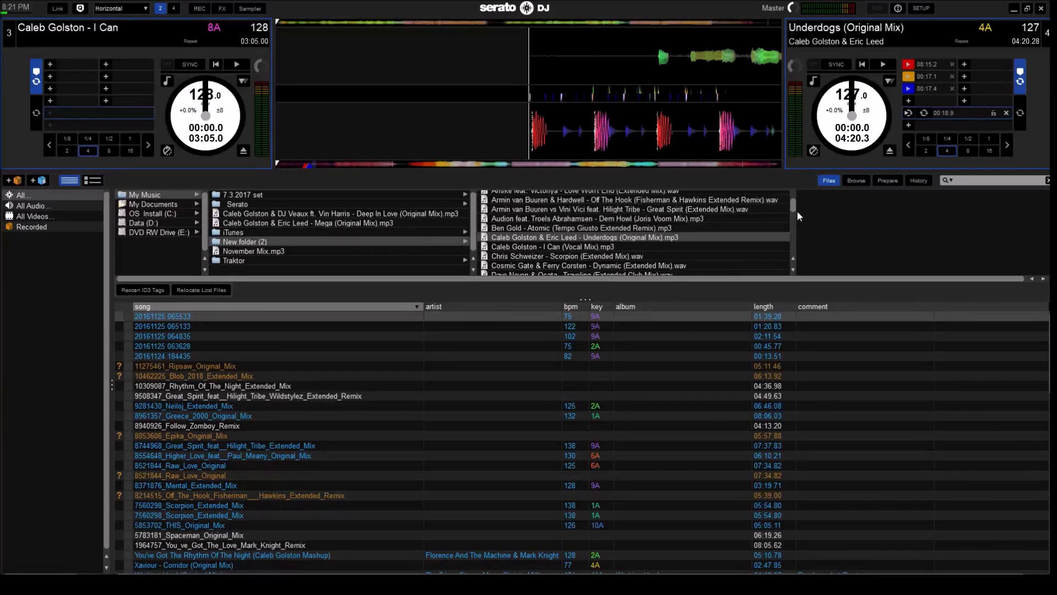
pyautogui.click(236, 64)
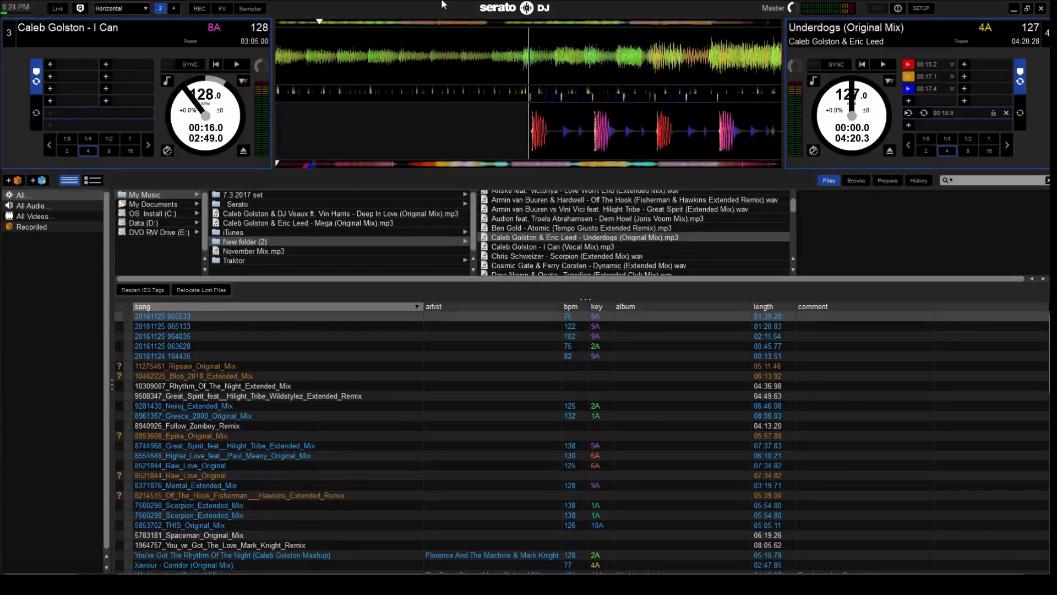
pyautogui.moveTo(299, 5)
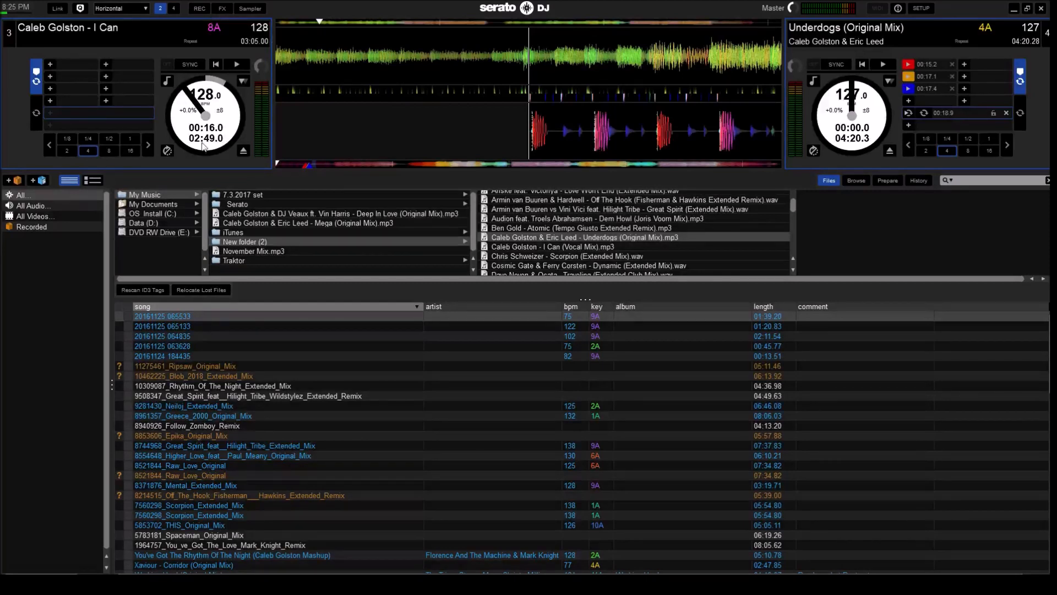
pyautogui.moveTo(489, 170)
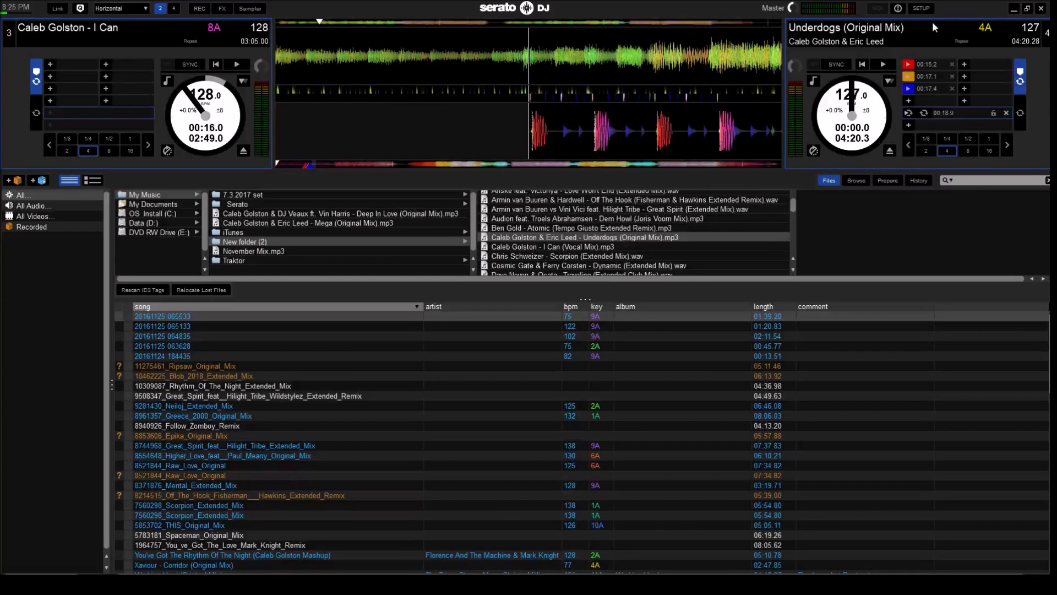
# Resume I Can on deck 1 from its paused position past 17 seconds
pyautogui.click(236, 64)
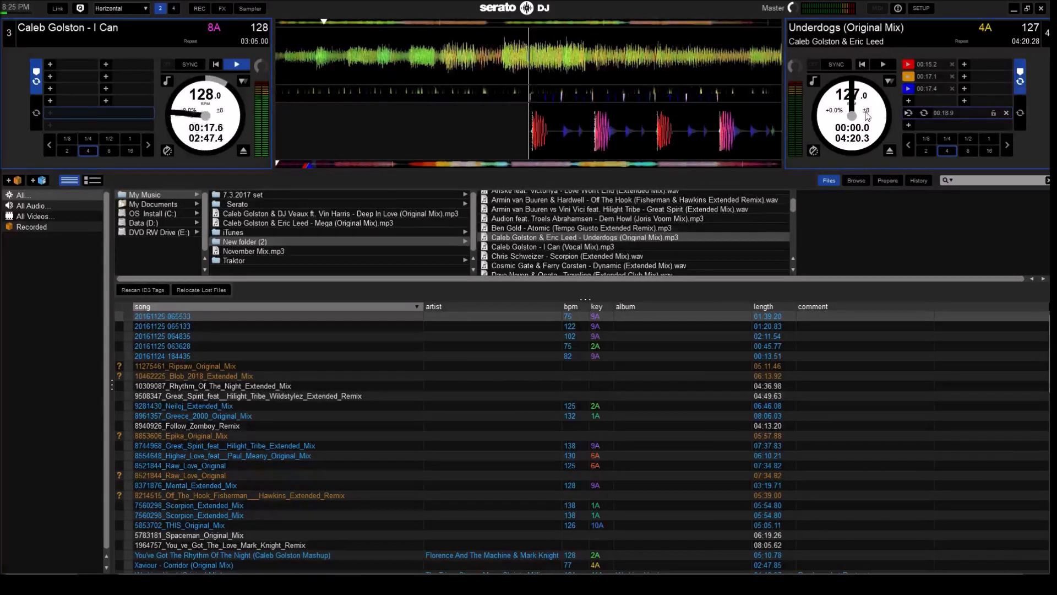